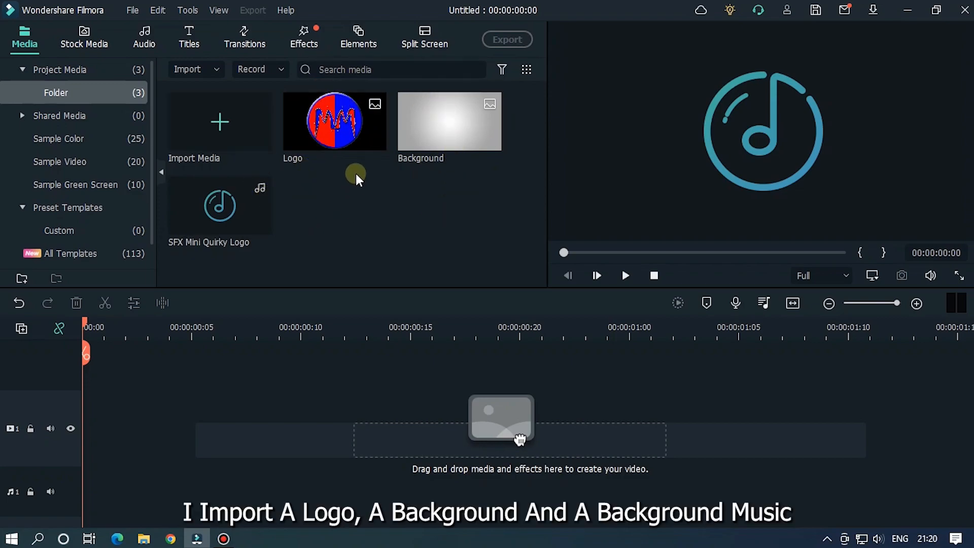
Preview the Logo and Background images, then add a Default Title reading MR.
click(334, 120)
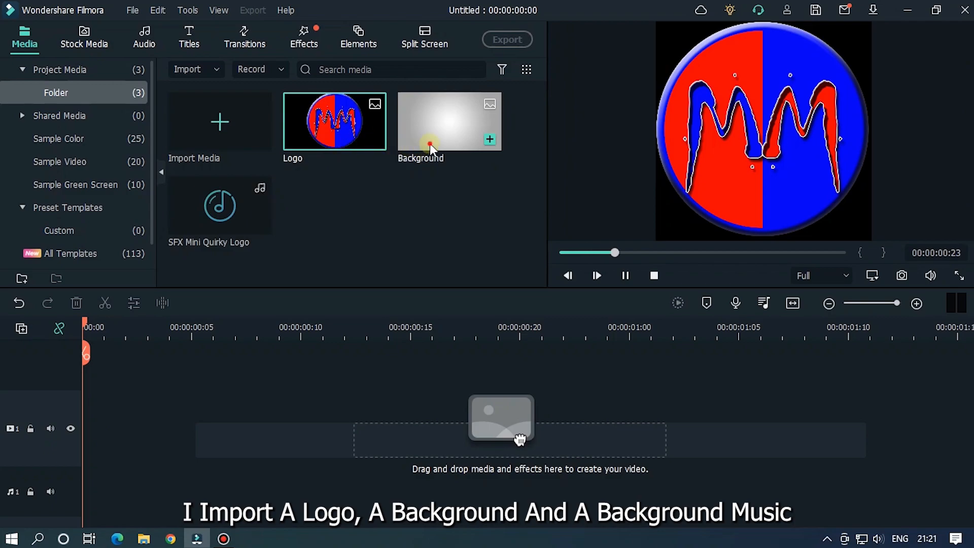
click(219, 205)
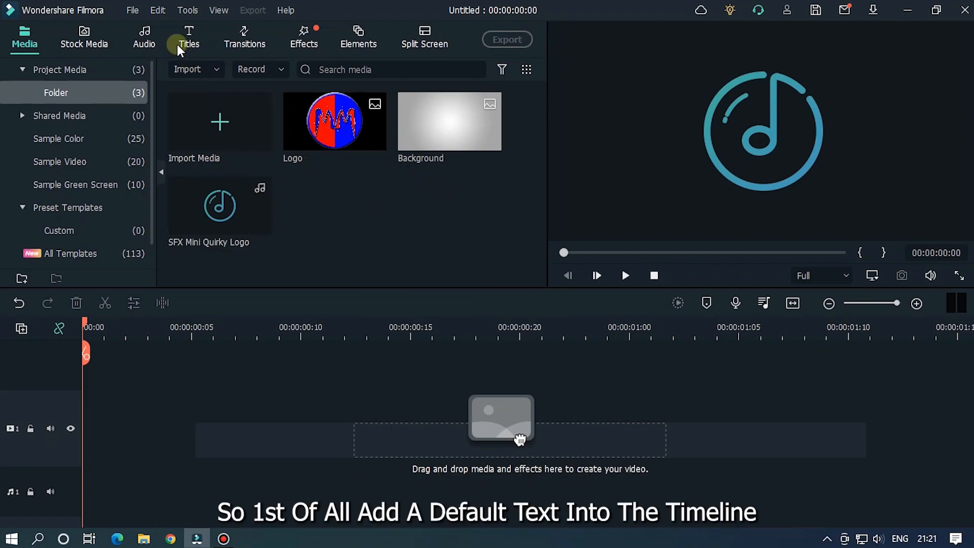
click(189, 37)
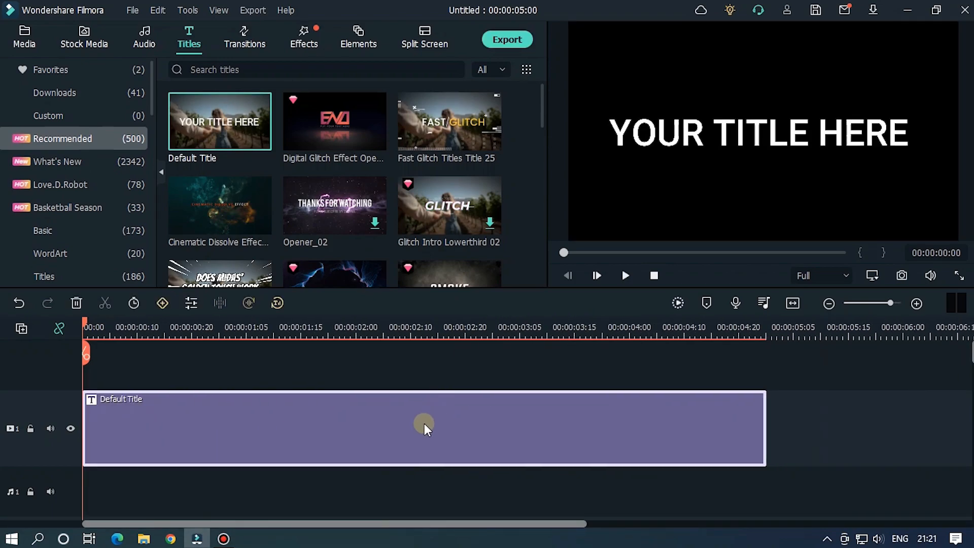
double_click(425, 428)
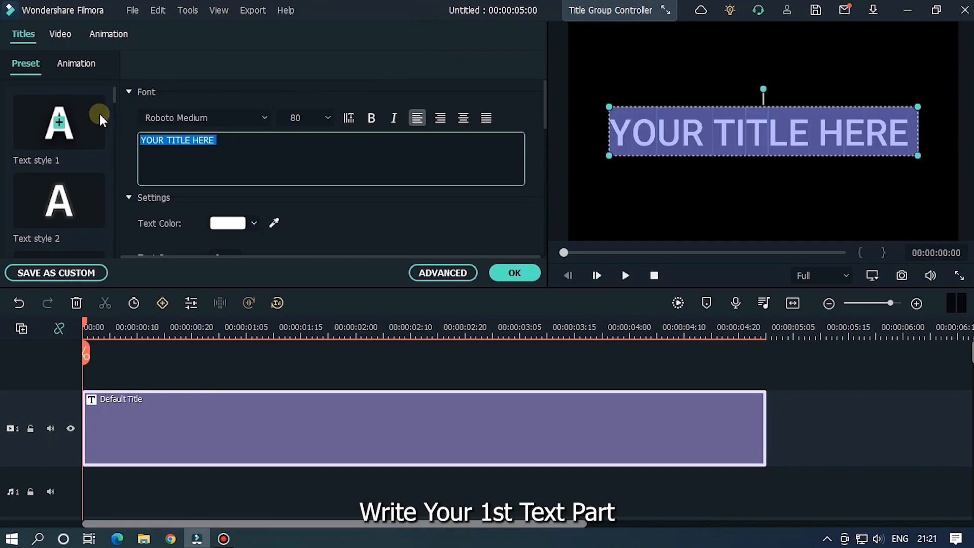
text(MR)
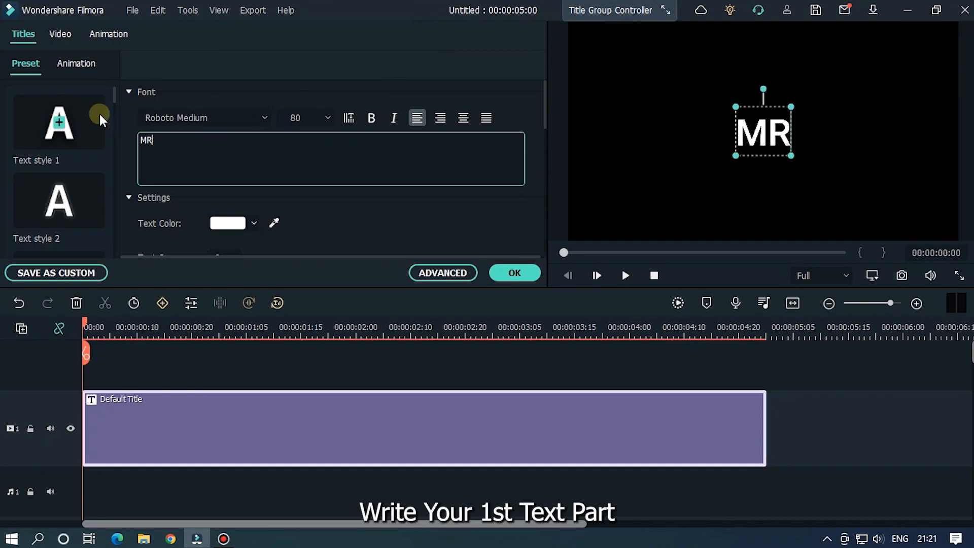
Set the MR title's font to Ubuntu Bold and save a snapshot of it to the media library.
click(204, 118)
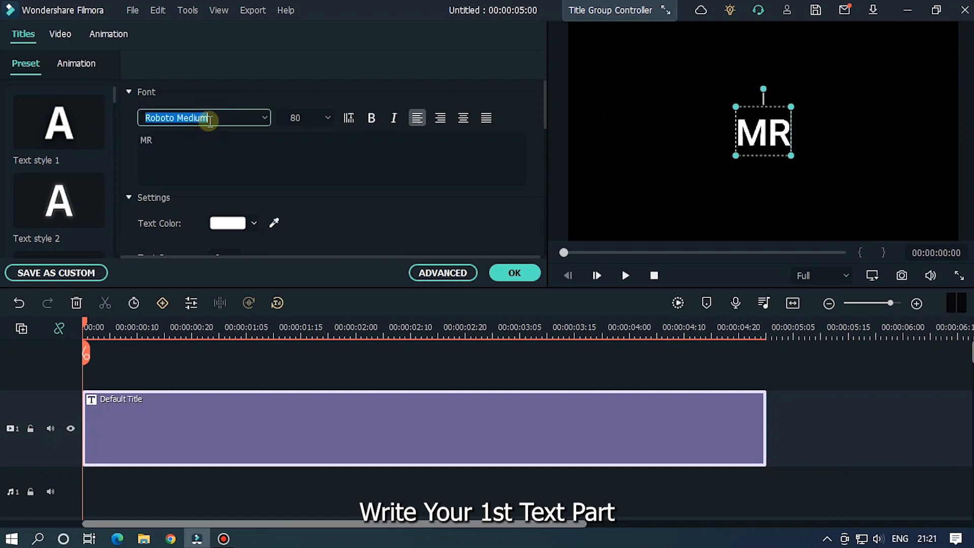
text(ub)
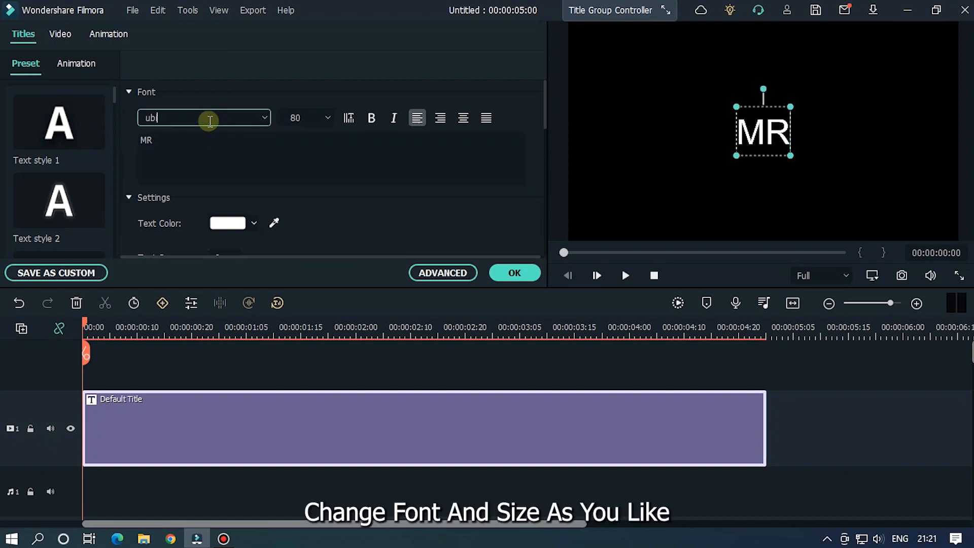
text(Ubuntu Bold)
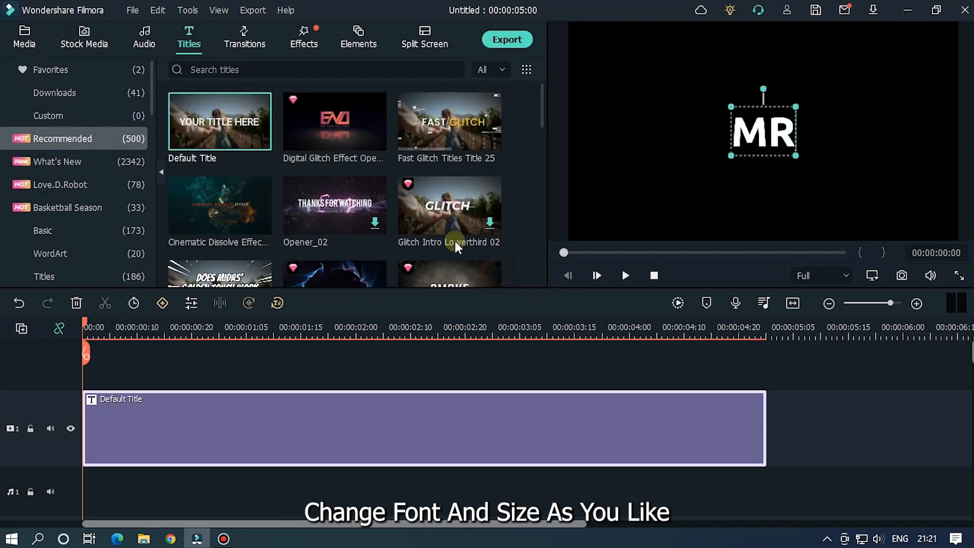
click(23, 37)
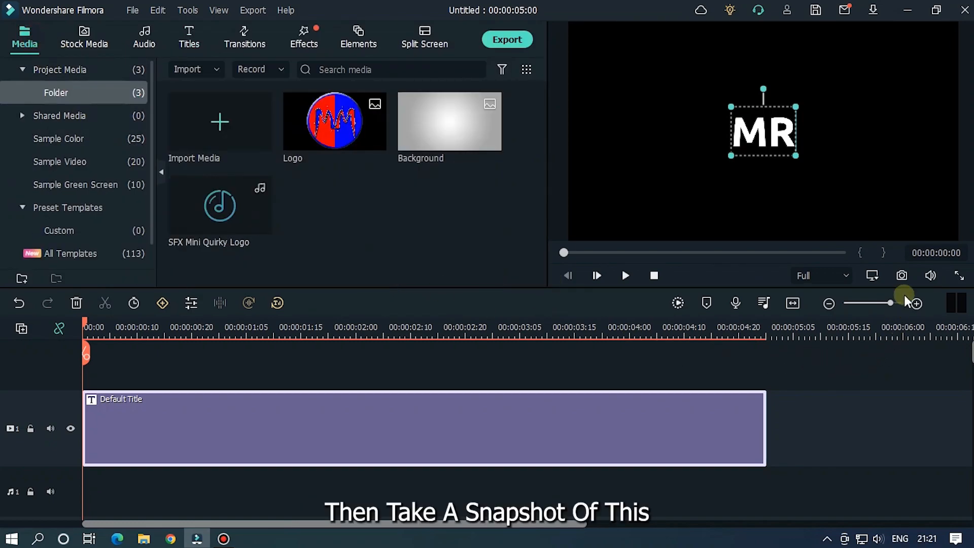
mouse_move(901, 275)
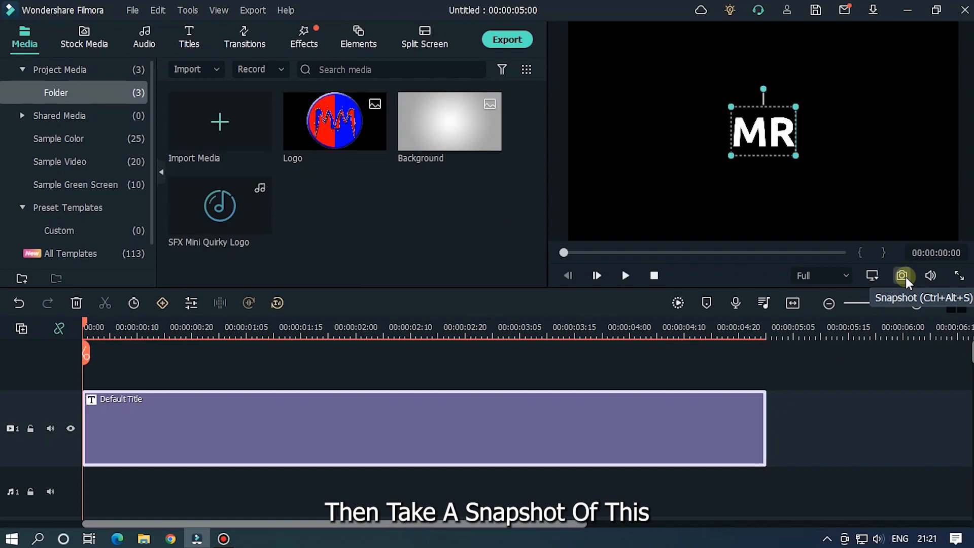
click(901, 275)
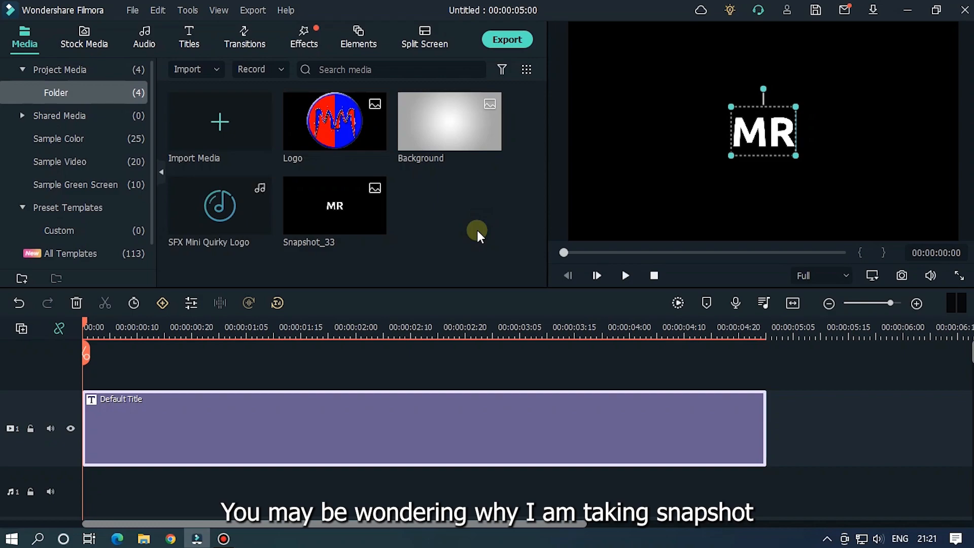
mouse_move(350, 262)
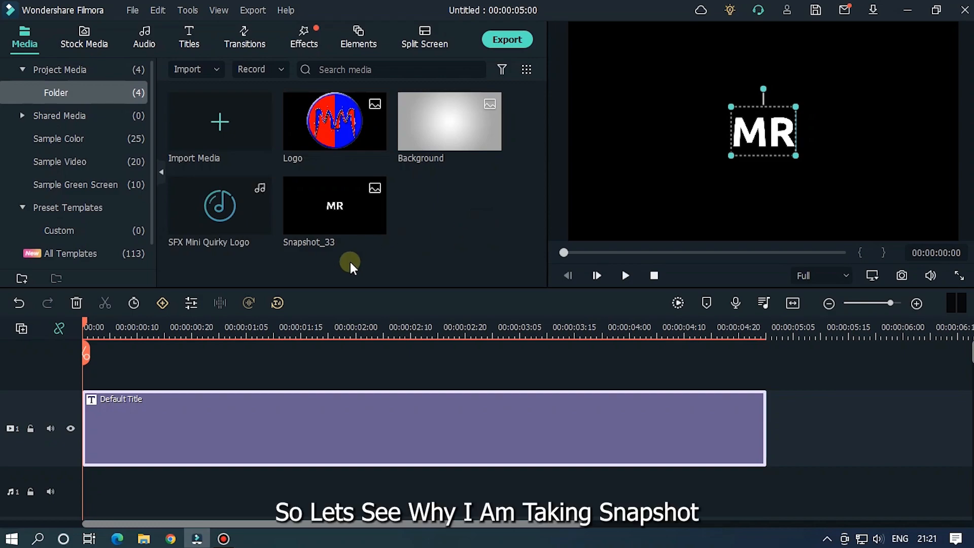
mouse_move(245, 410)
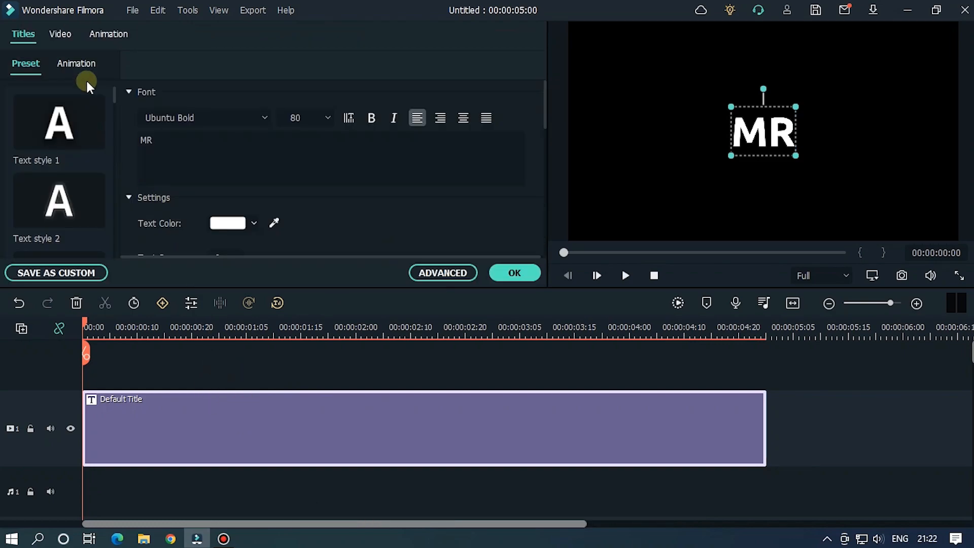
Add a scale keyframe to the MR title and split the clip to see the animation divide.
click(109, 35)
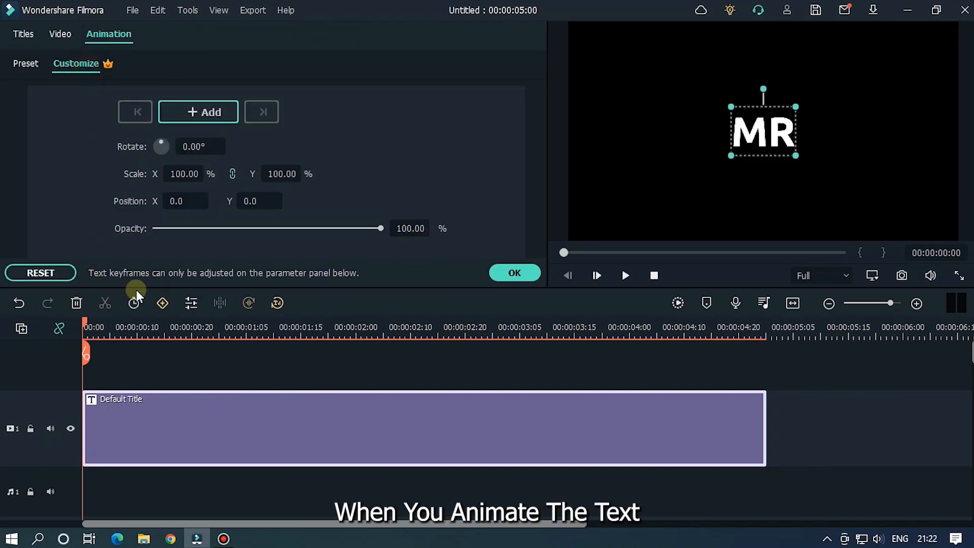
click(198, 112)
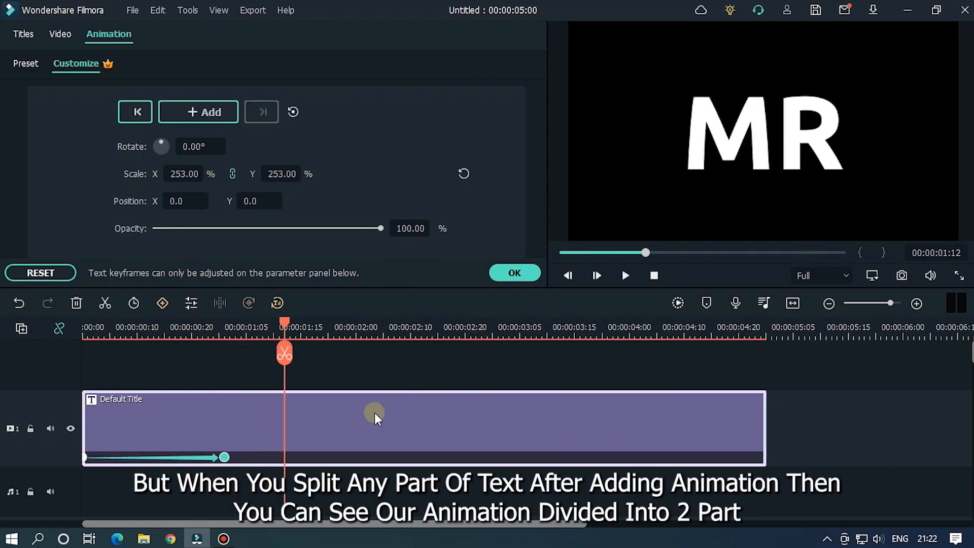
click(283, 353)
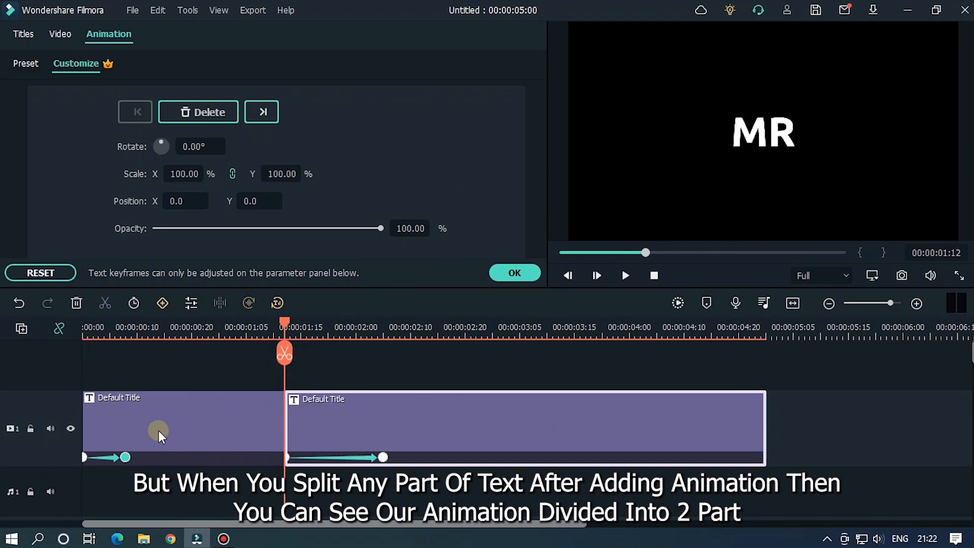
mouse_move(149, 442)
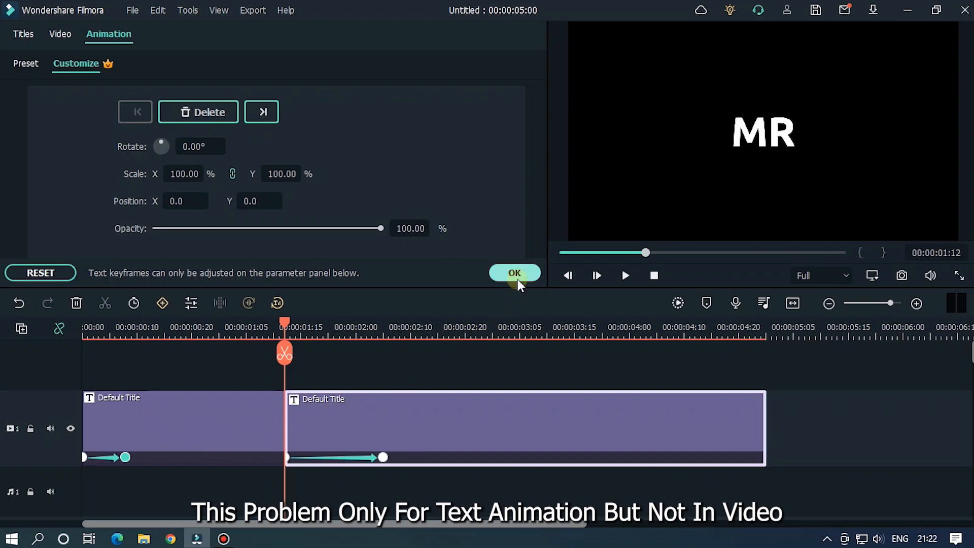
Restore the MR title to a single unanimated clip and confirm its settings.
click(515, 273)
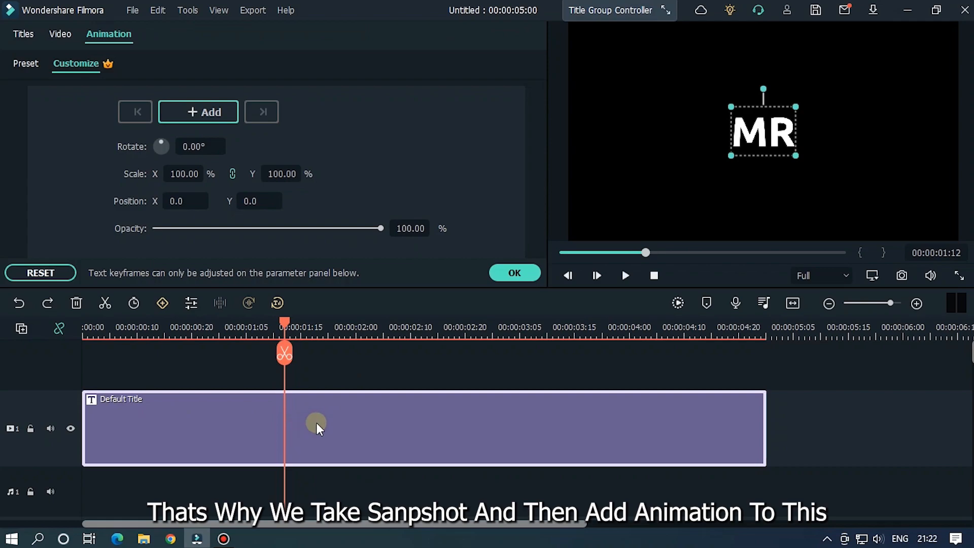
click(515, 273)
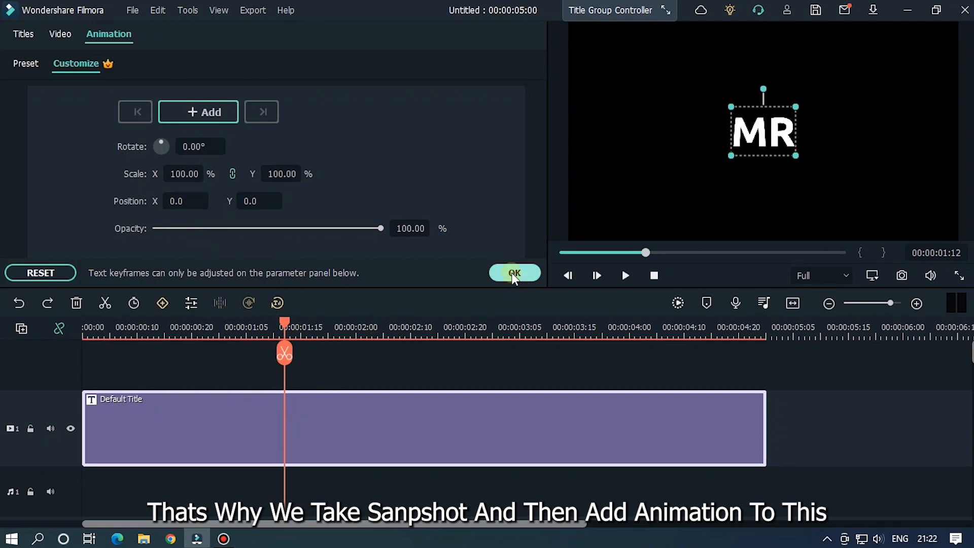
click(515, 273)
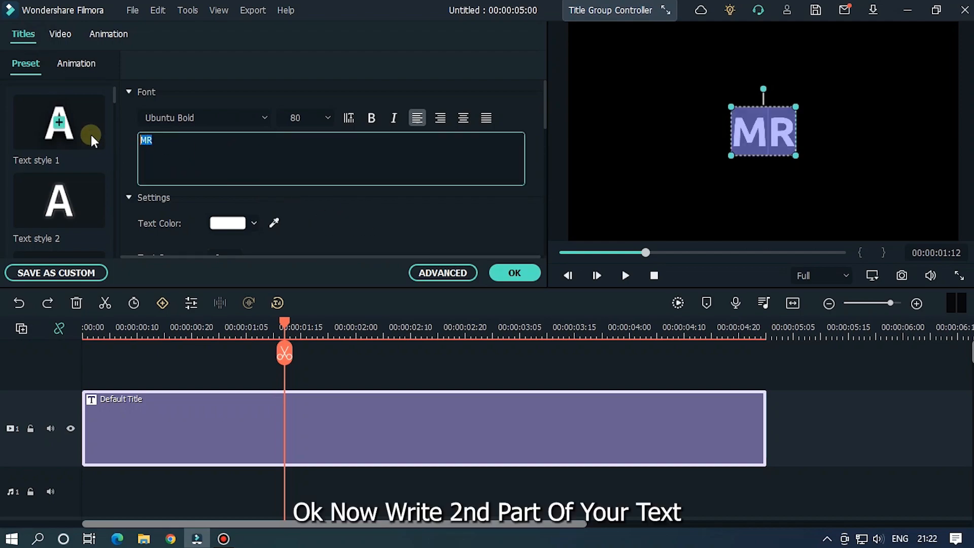
Retype the title as MAHMUD and save a snapshot of it to the media library.
text(MAHMUD)
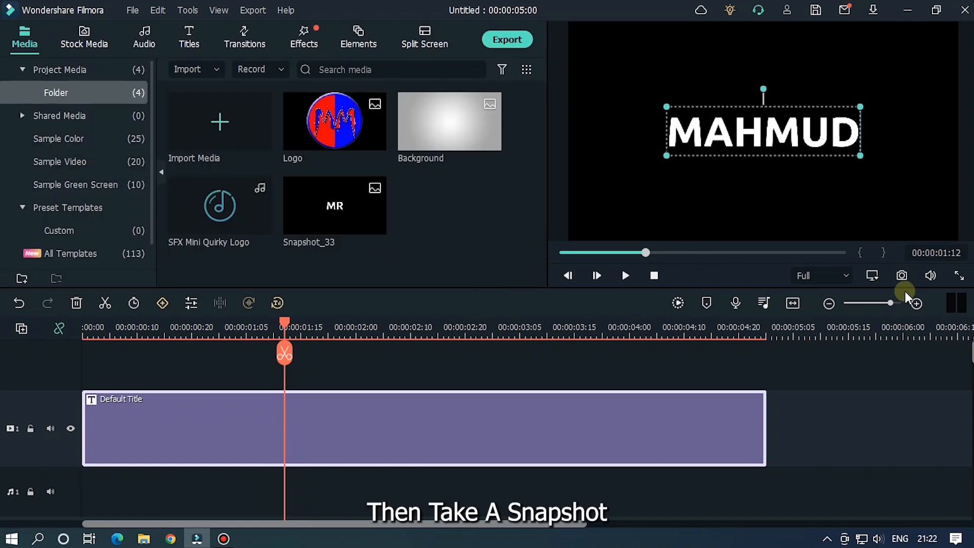
click(901, 275)
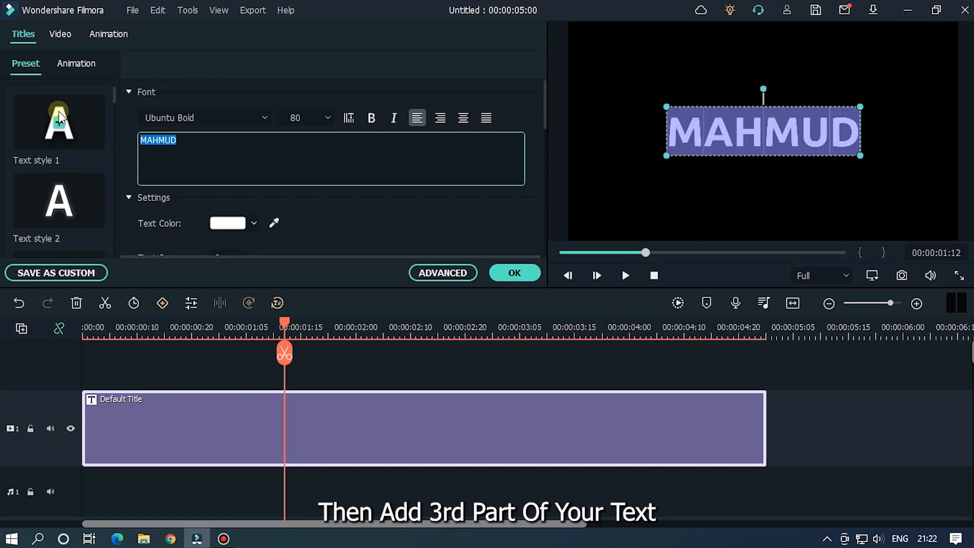
Retype the title as LEARN VIDEO EDITING and confirm the text change.
text(LEARN VIDEO EDITING)
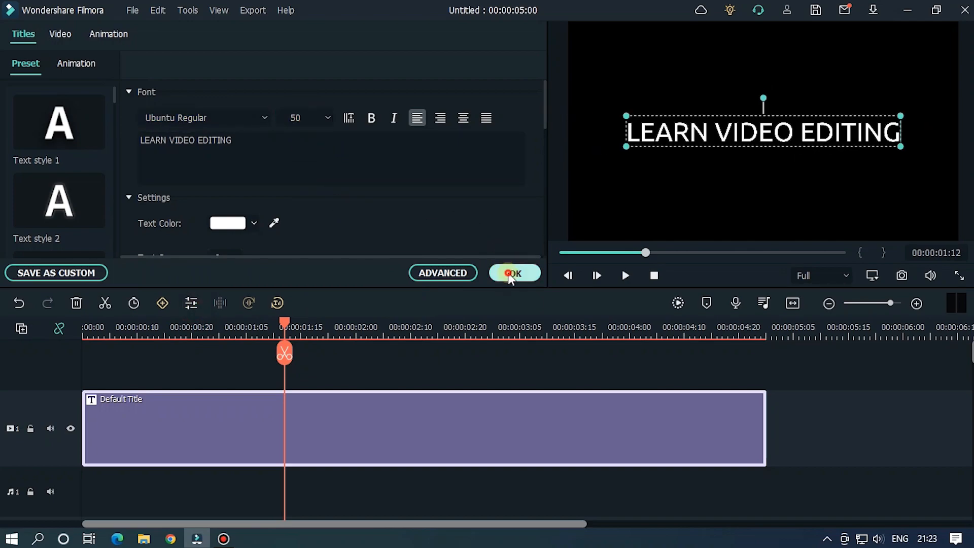
click(515, 273)
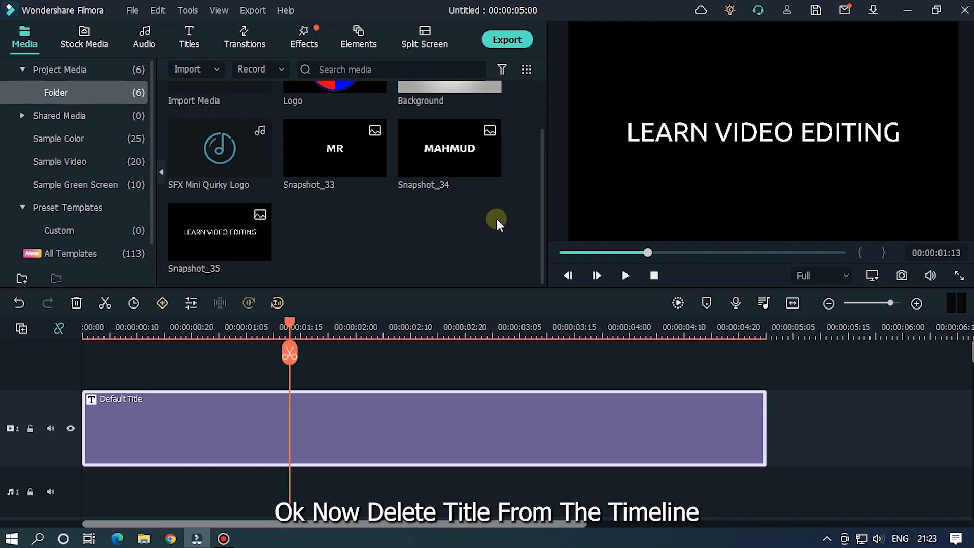
mouse_move(395, 404)
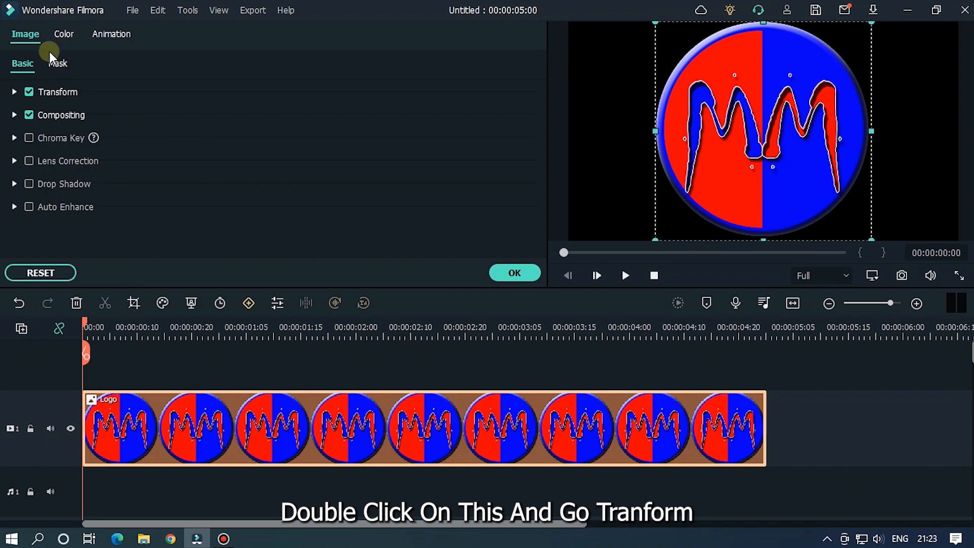
Set the logo's Transform Scale to 35 and Position Y to 60.
click(57, 91)
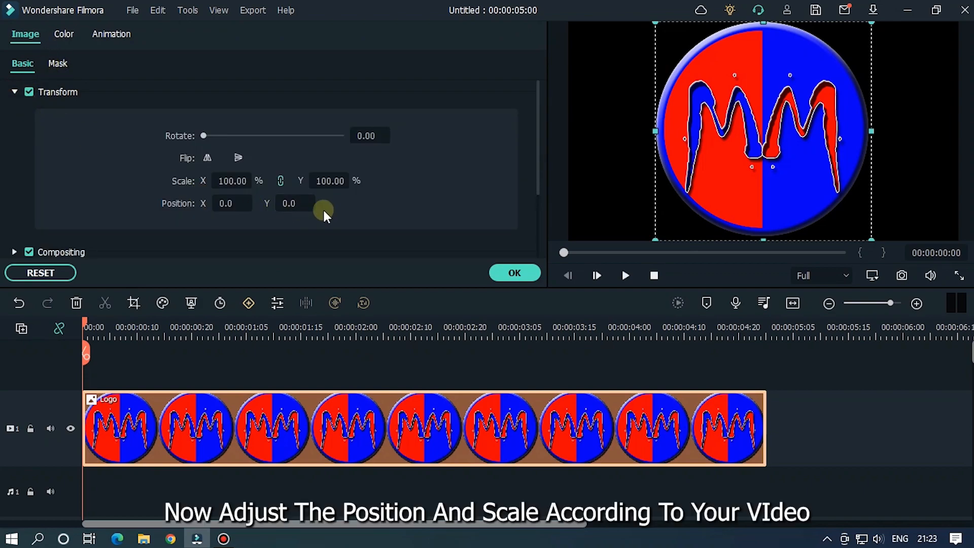
click(329, 181)
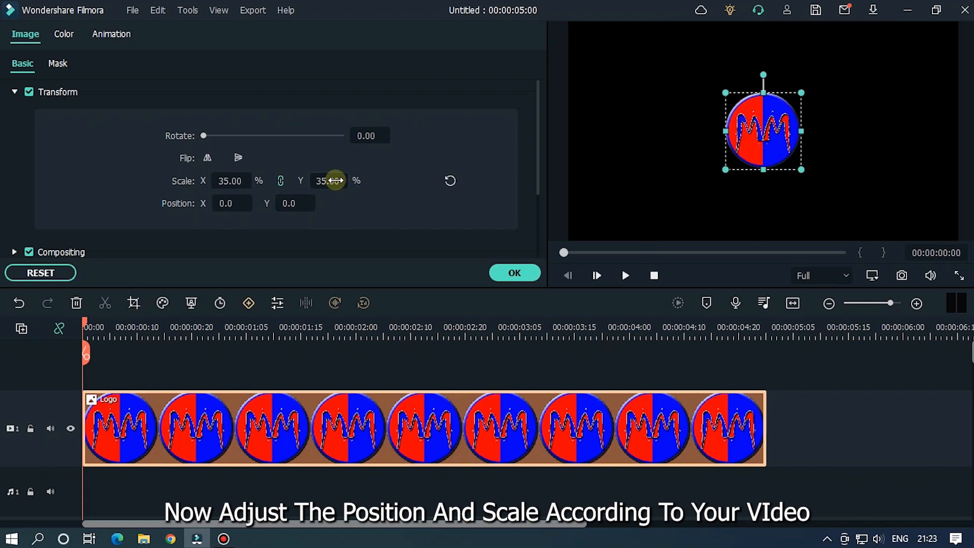
click(295, 203)
text(55)
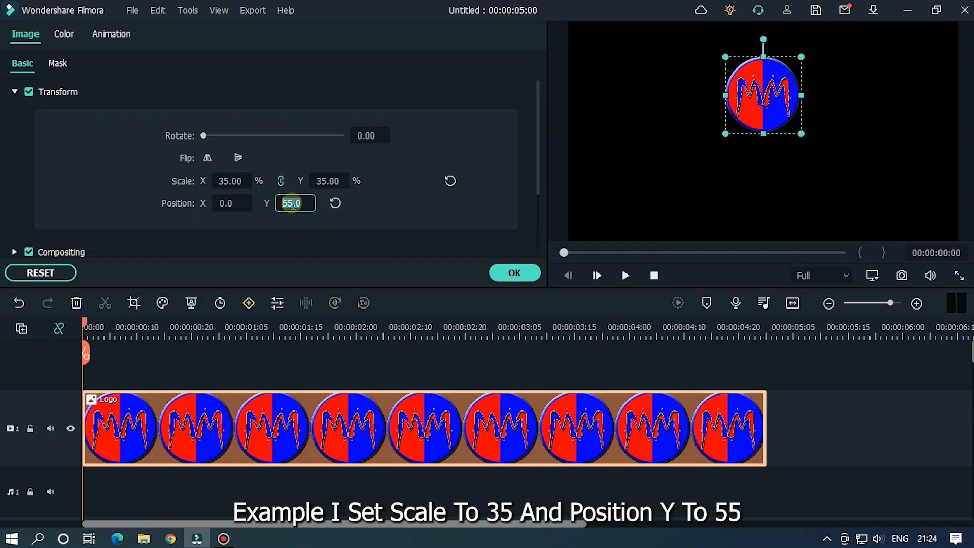
text(60.0)
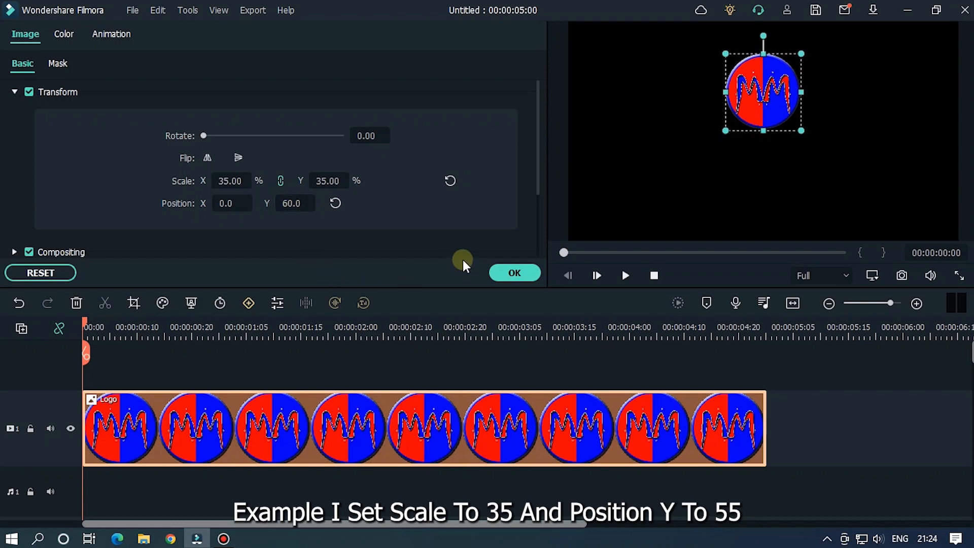
click(513, 273)
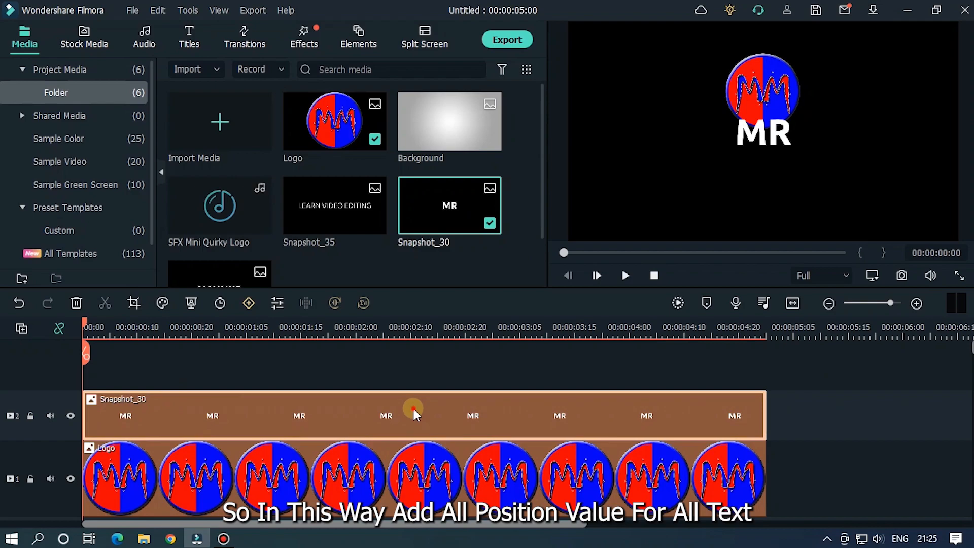
Position the MR snapshot clip at -95 so the text sits below the logo.
double_click(413, 416)
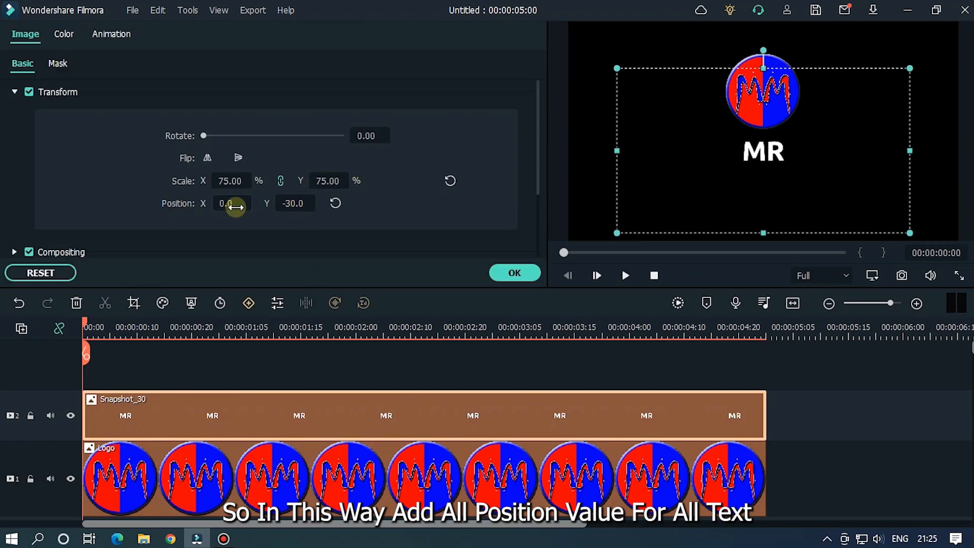
text(-95.0)
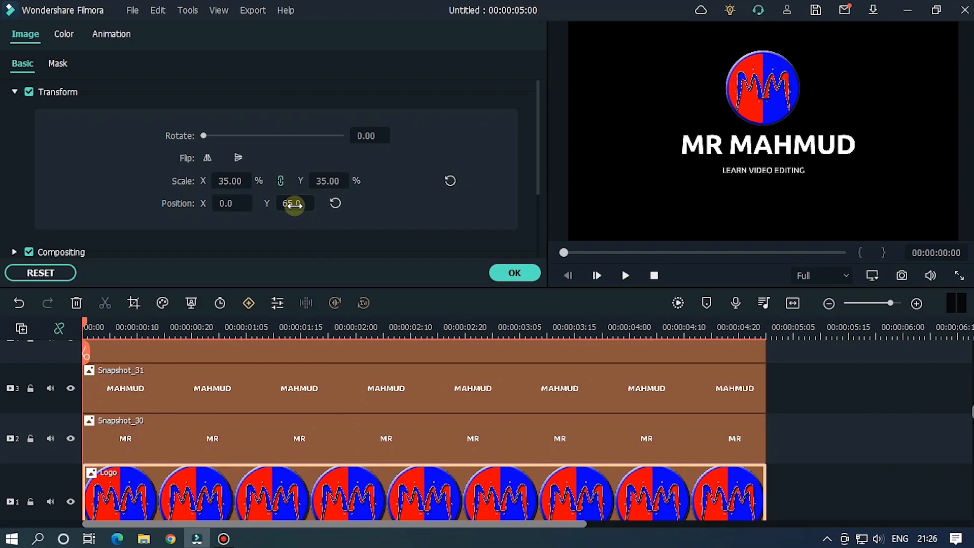
click(515, 273)
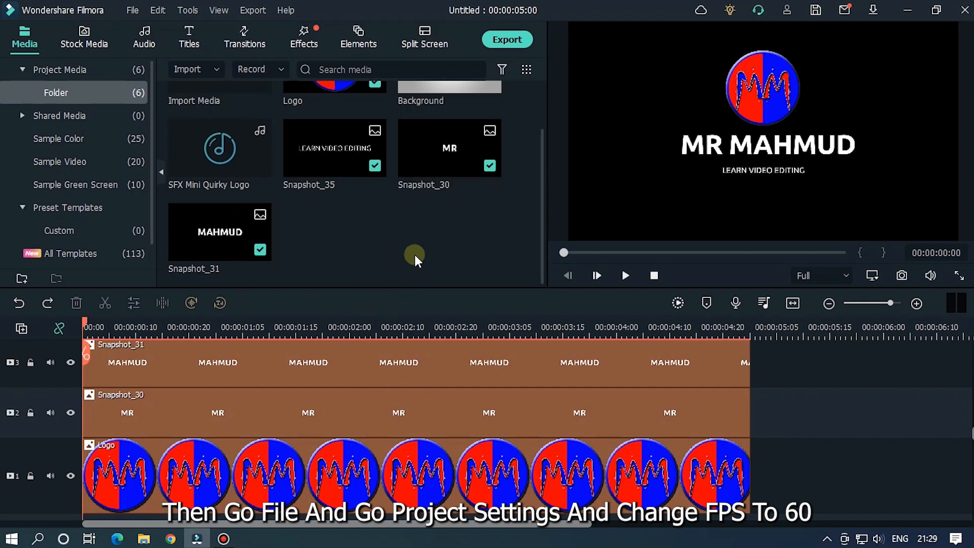
Set the project frame rate to 60 fps in Project Settings.
click(132, 10)
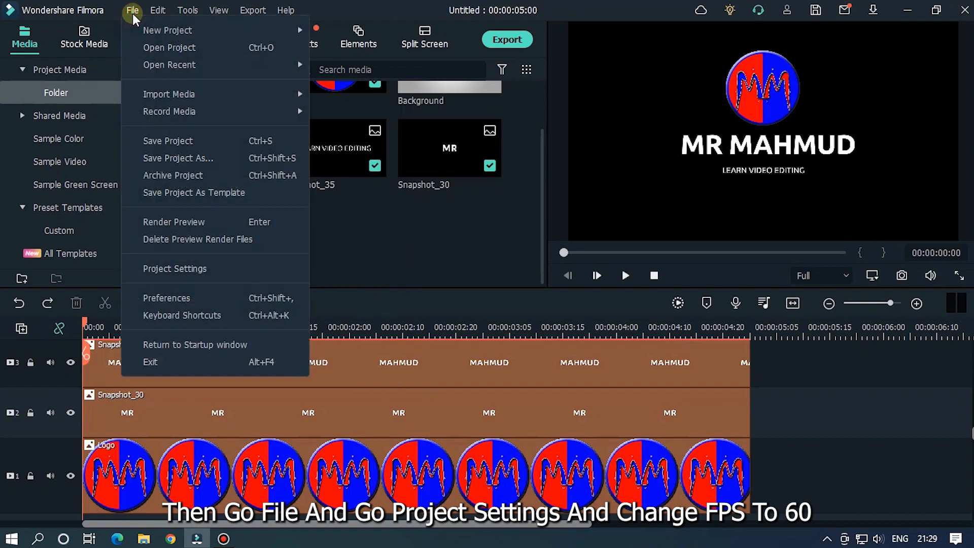
click(174, 267)
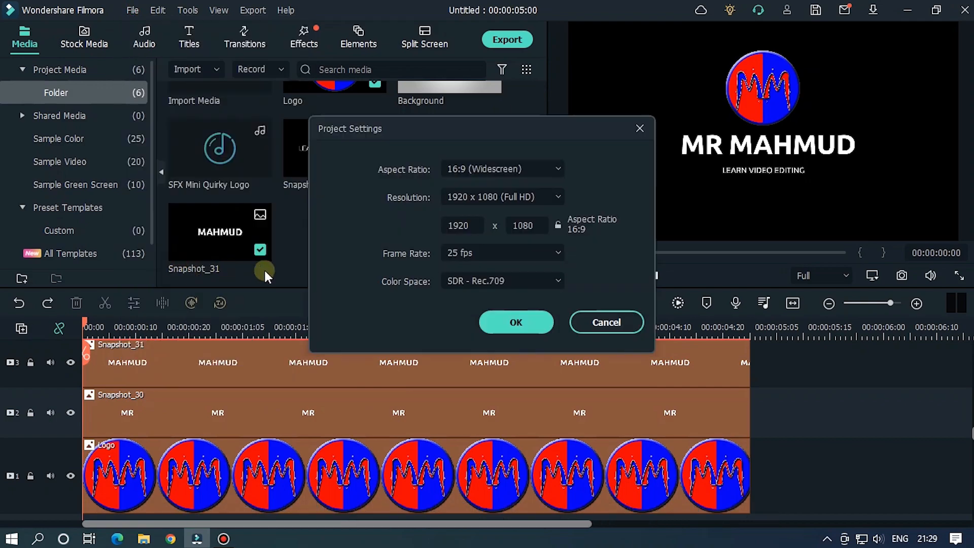
click(501, 252)
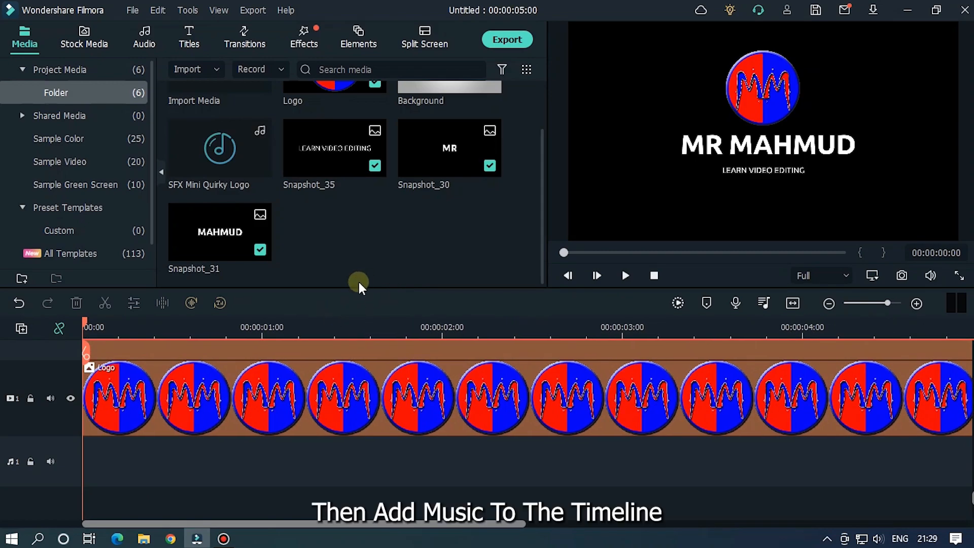
Drag SFX Mini Quirky Logo onto the audio track near one second.
click(219, 147)
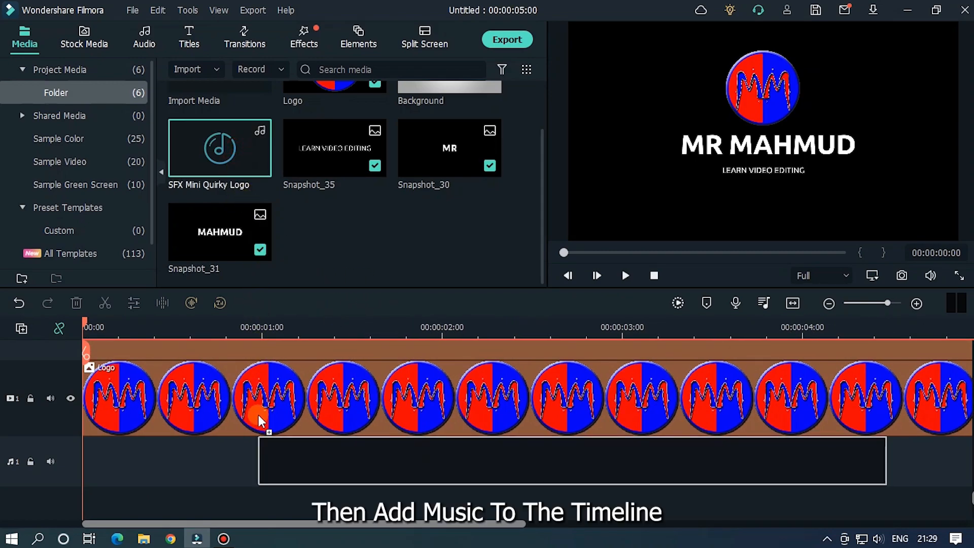
drag(219, 148, 571, 461)
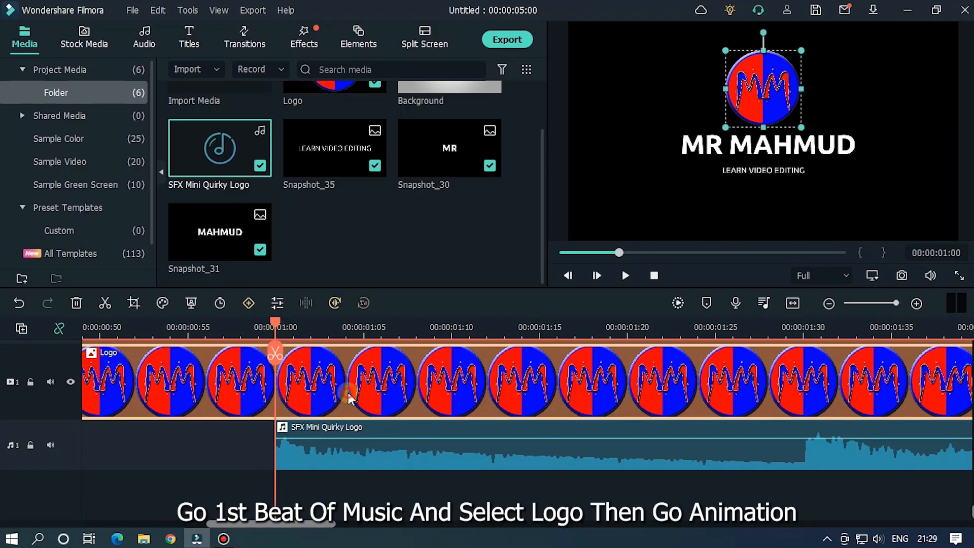
Add the logo's first keyframe on the beat with Position Y 50.
click(112, 34)
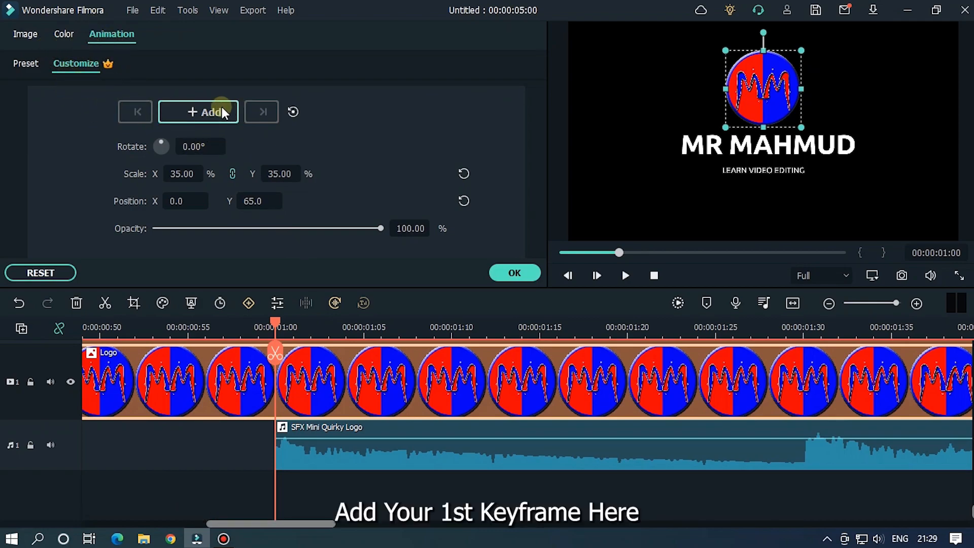
click(198, 111)
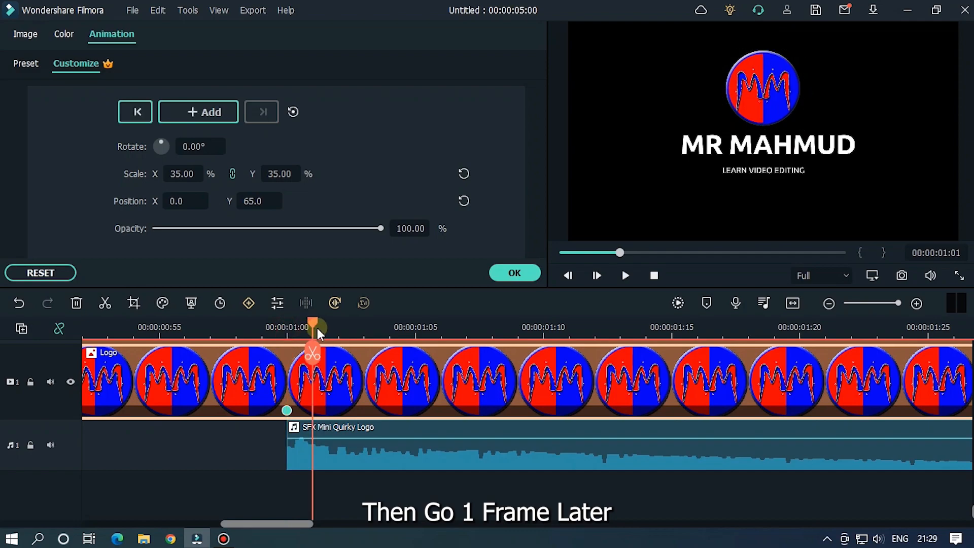
mouse_move(360, 257)
text(54)
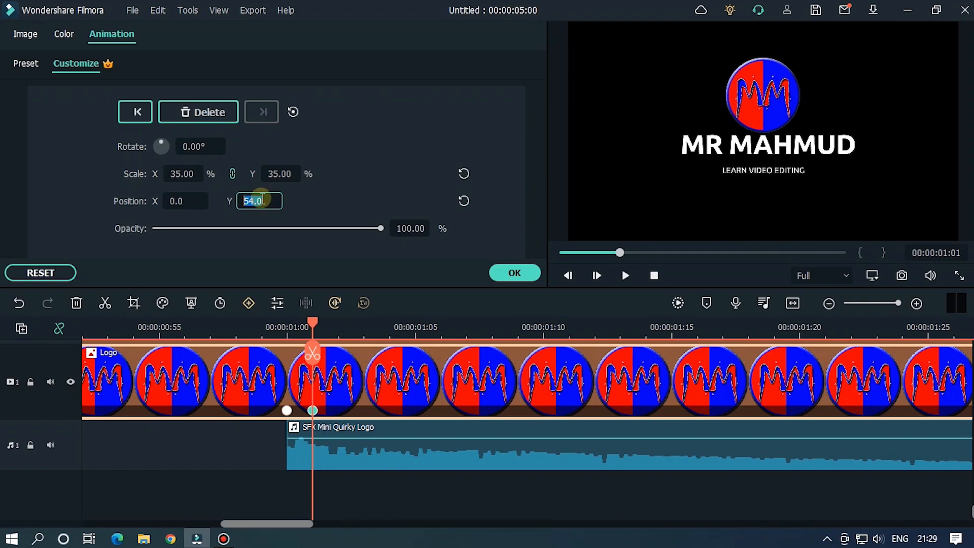
text(50.0)
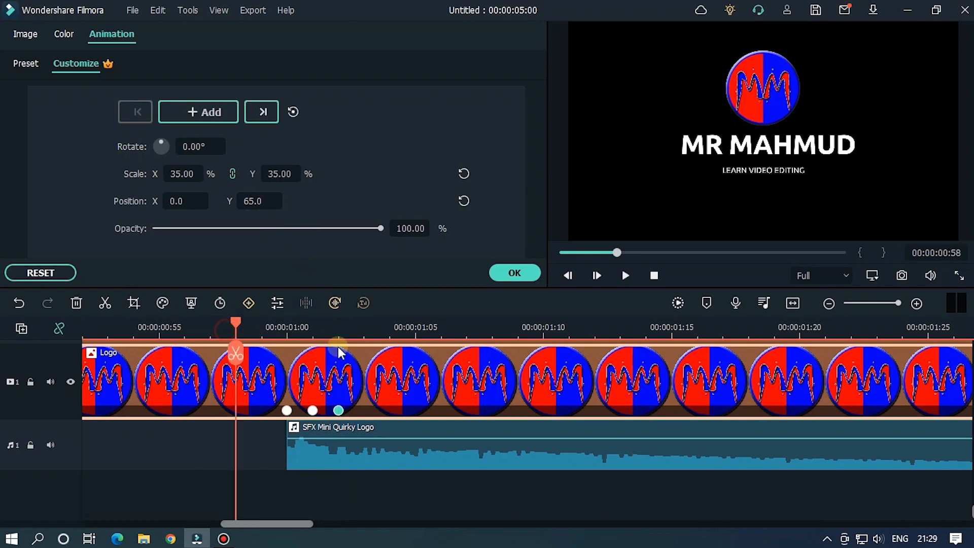
Add earlier logo keyframes so it starts above the frame at Y 226 and bounces in.
click(626, 275)
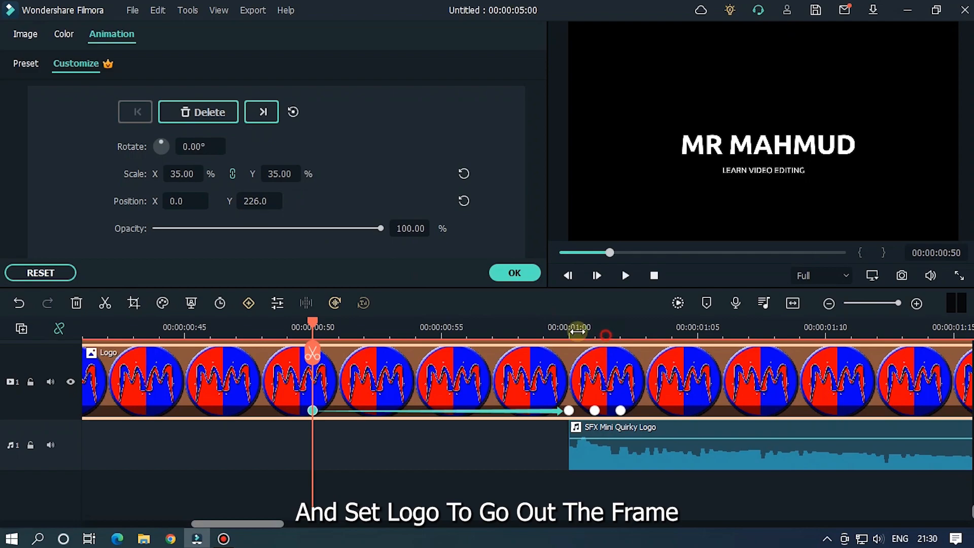
click(624, 275)
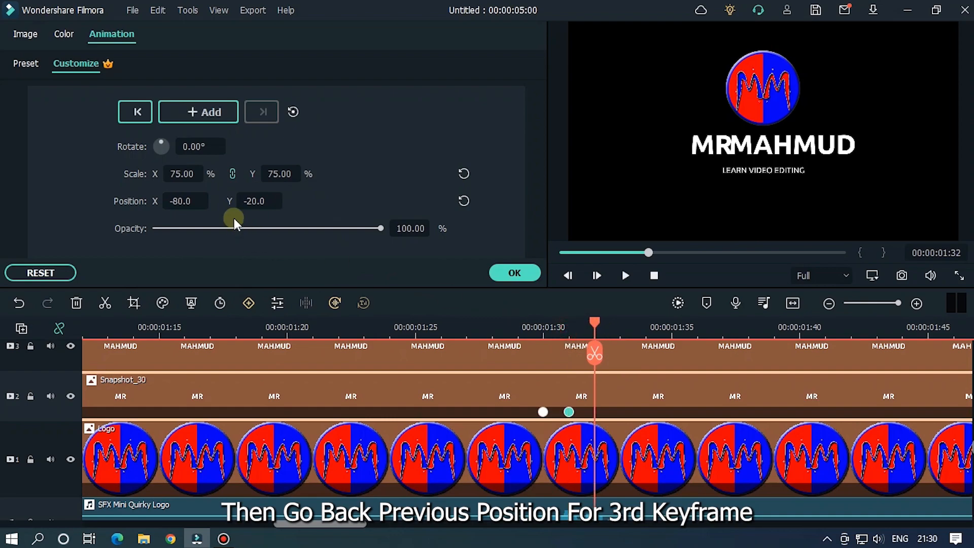
Add slide-in and bounce keyframes to the MR, MAHMUD and LEARN VIDEO EDITING clips.
click(185, 201)
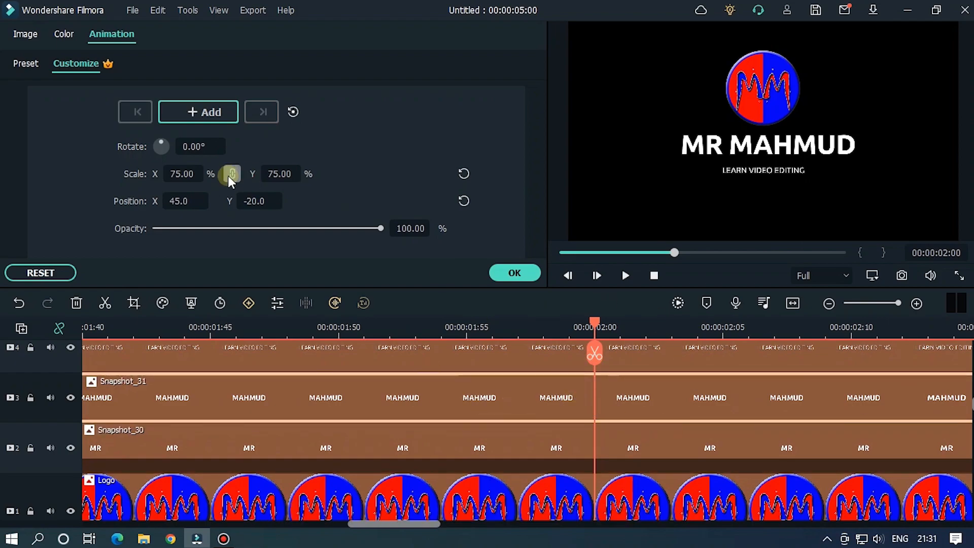
click(198, 112)
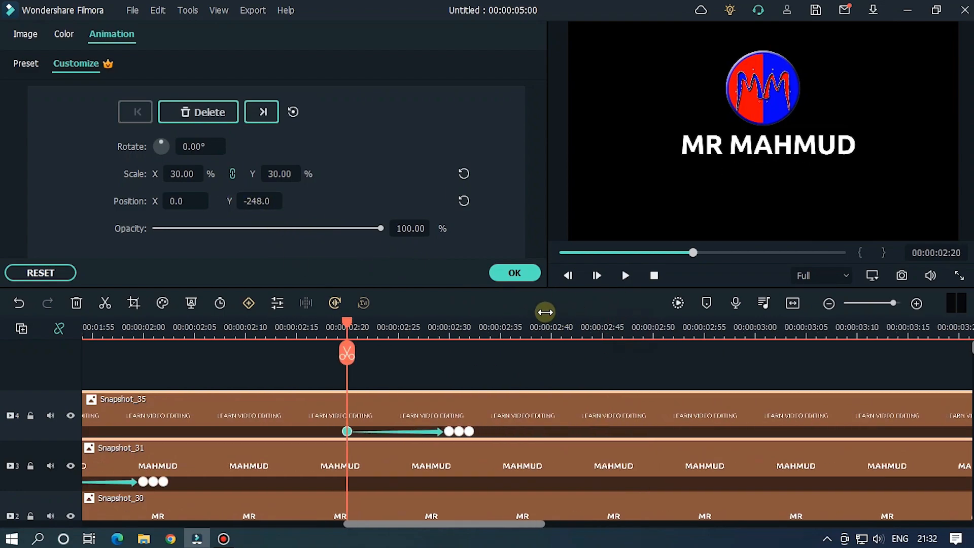
click(624, 275)
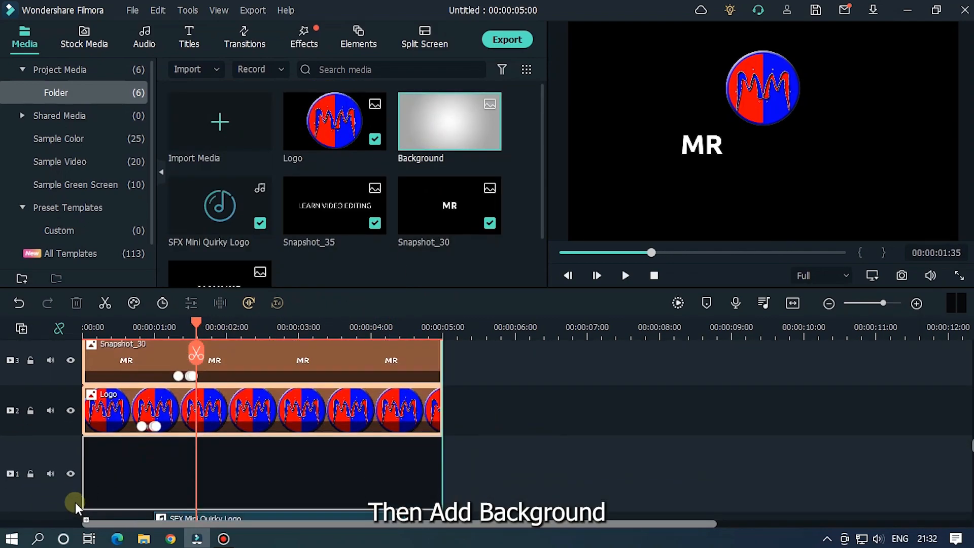
Drag the gray gradient Background image onto the bottom track beneath all layers.
drag(449, 120, 261, 472)
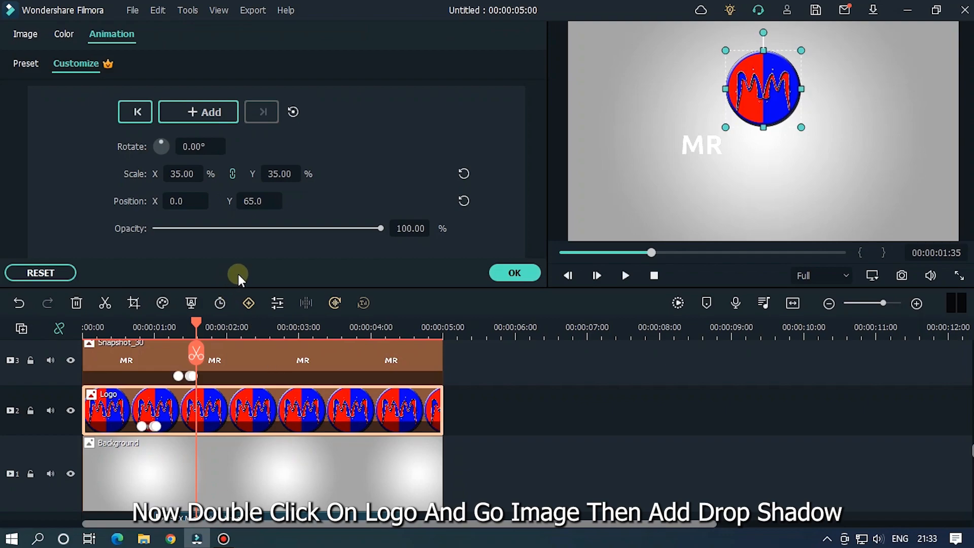
Enable a drop shadow on the logo with distance 2 and blur 10.
click(25, 35)
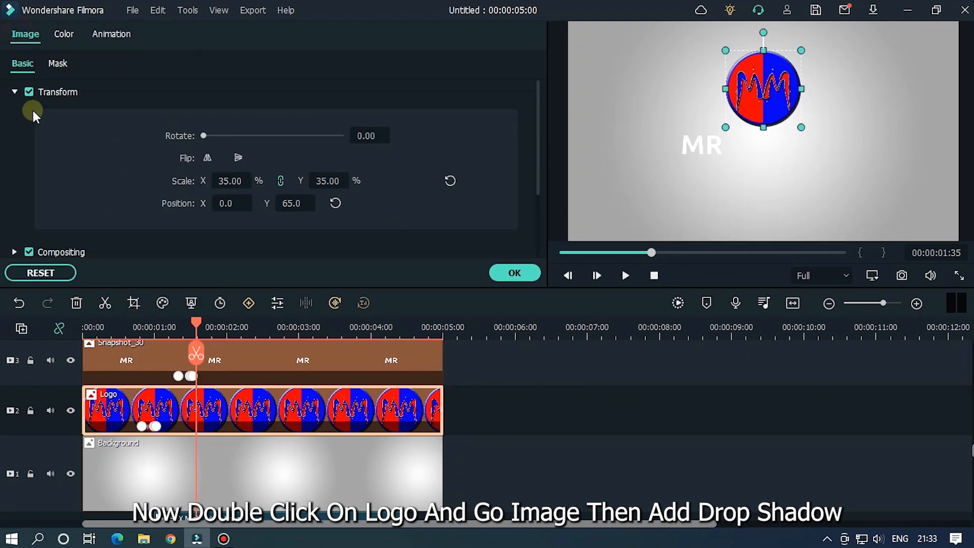
click(13, 91)
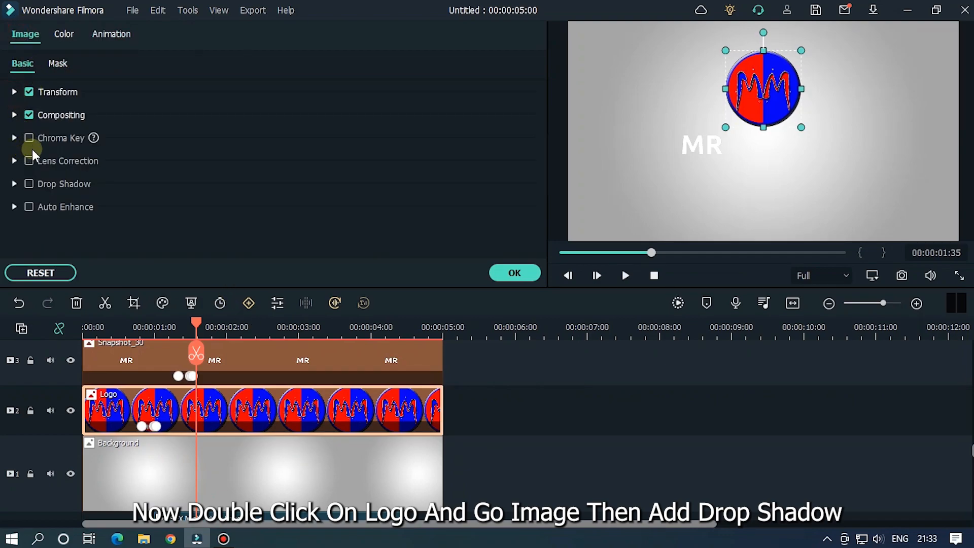
click(30, 184)
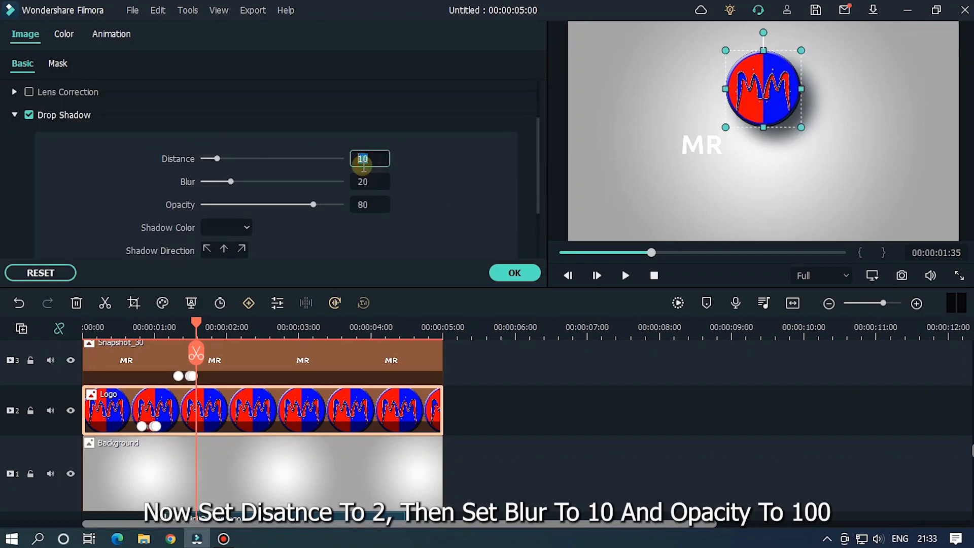
text(2)
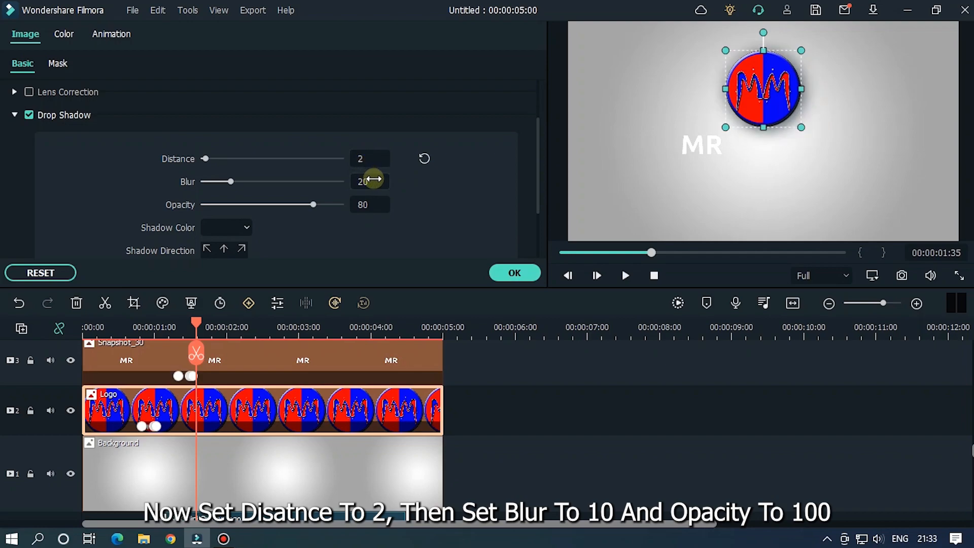
text(10)
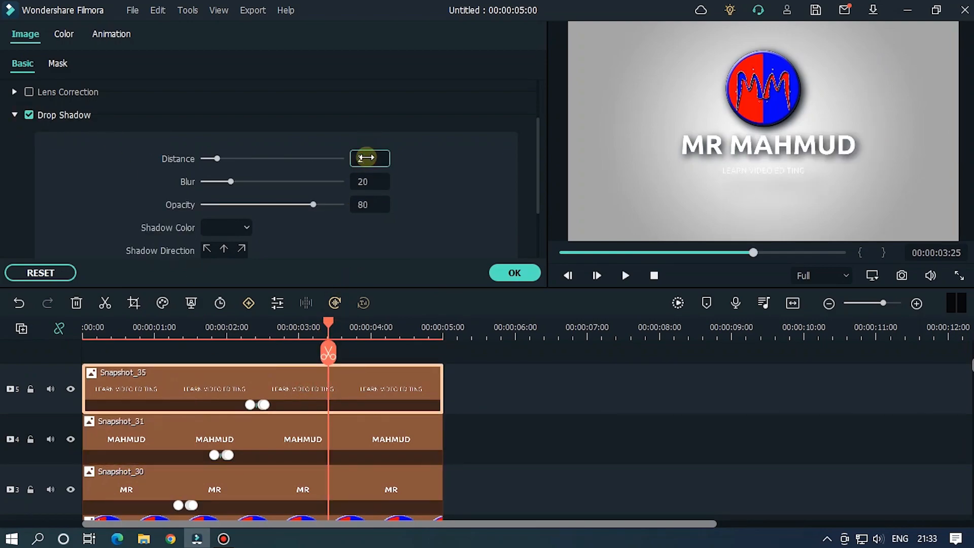
Start editing the shadow distance on the small text clip.
click(40, 273)
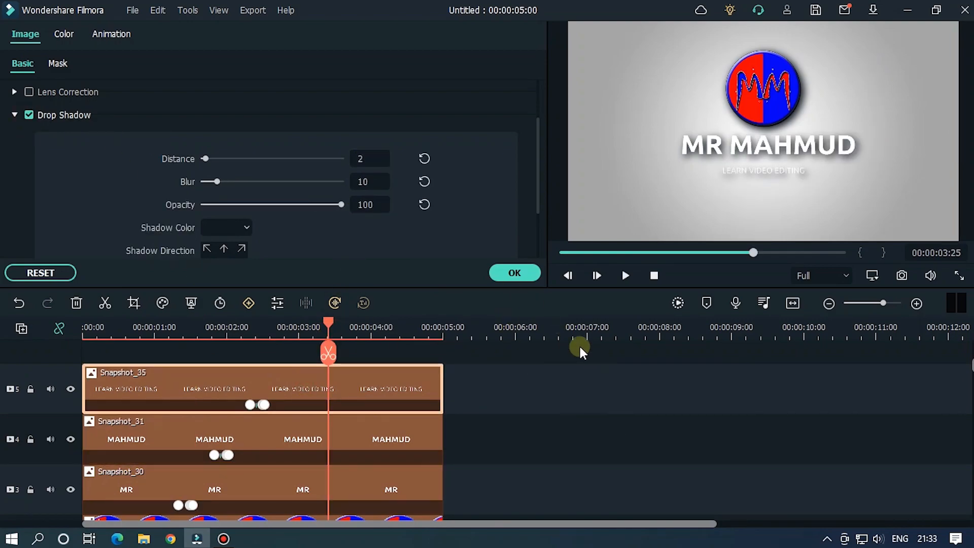
scroll(down, 3)
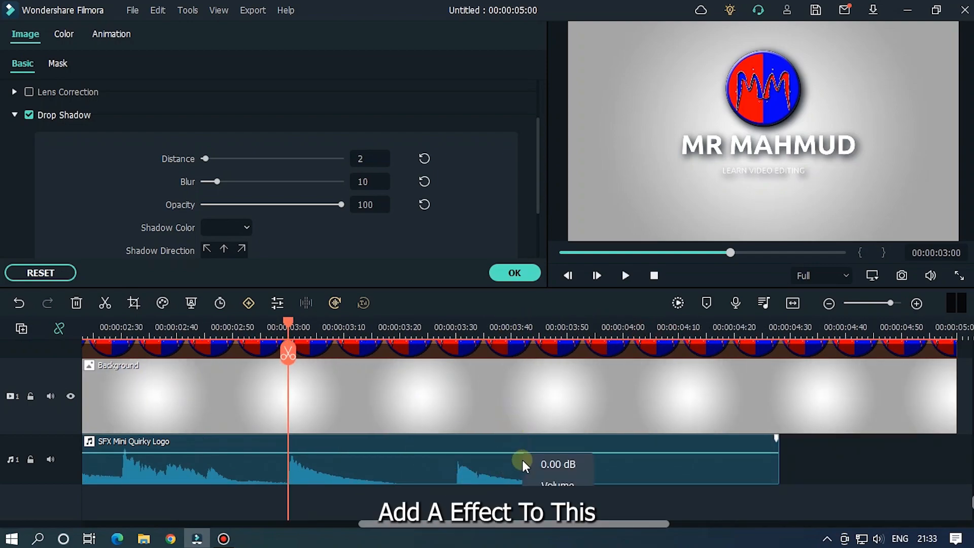
Confirm the text clip's shadow settings and close its properties with OK.
click(515, 273)
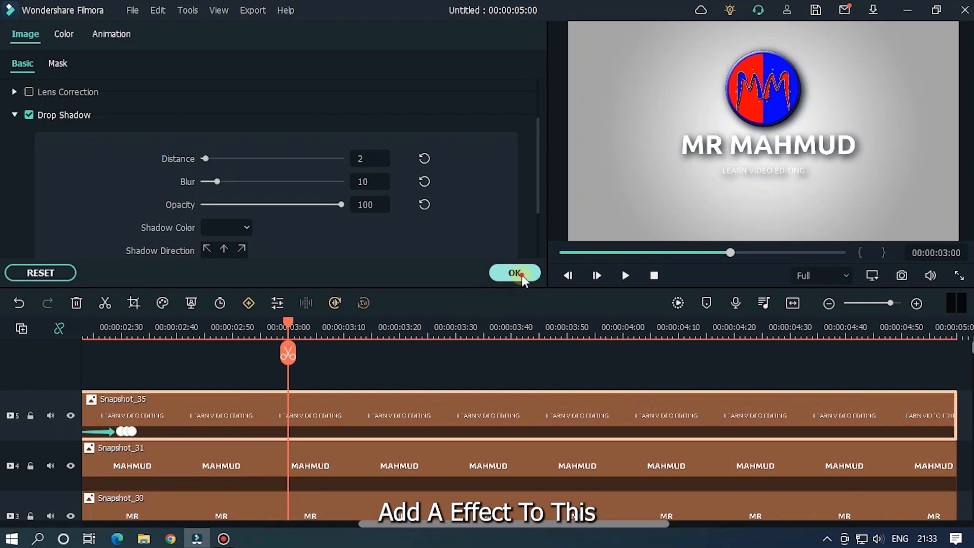
Search the effects library for 'weak signal' to find the glitch effects.
click(514, 273)
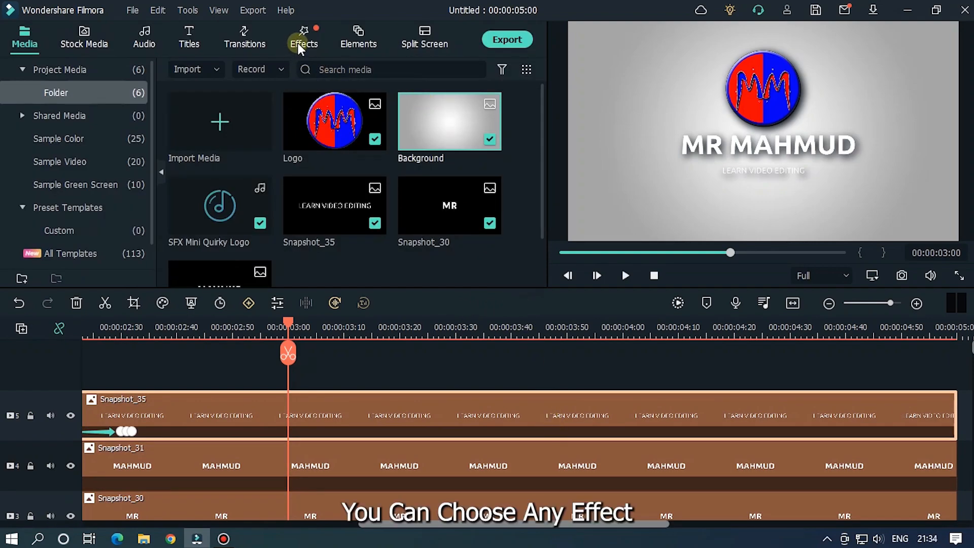
click(303, 37)
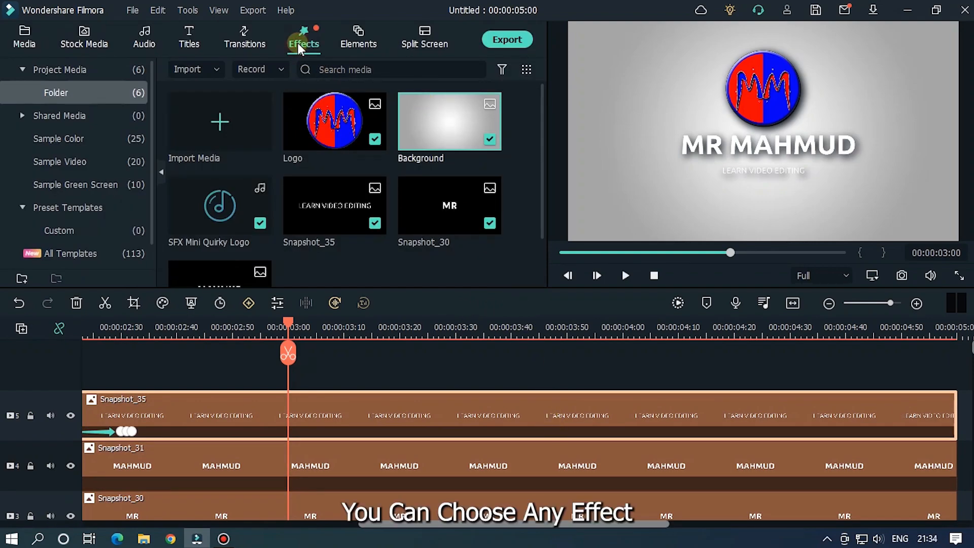
click(304, 38)
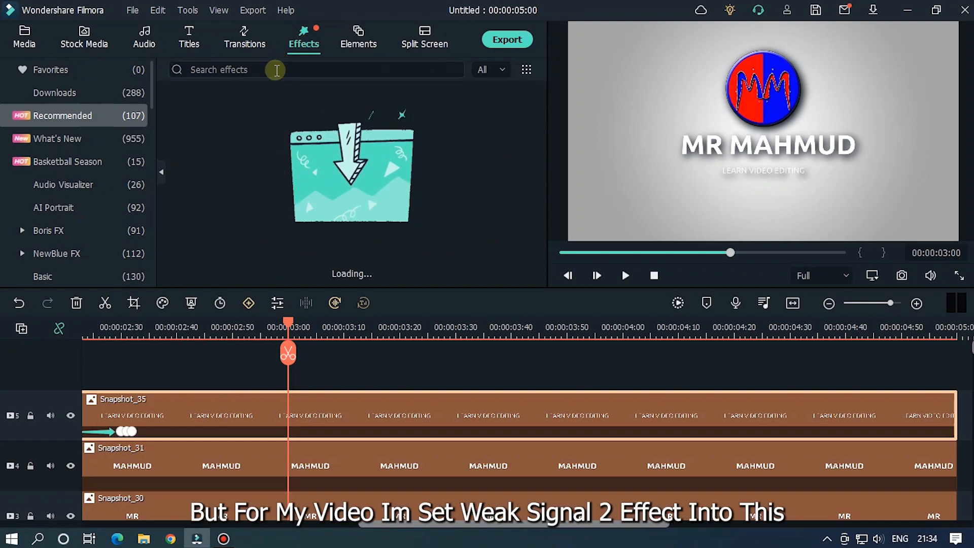
text(wa)
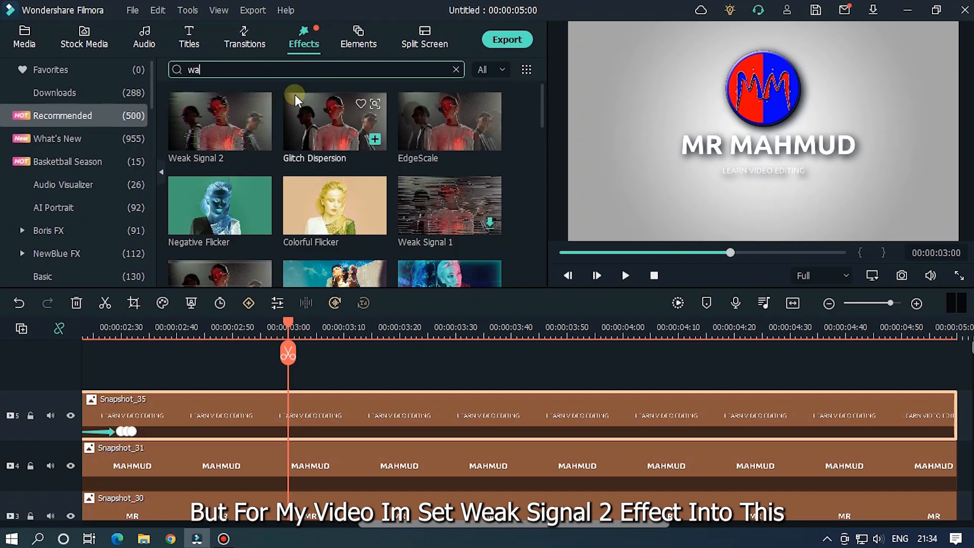
text(weak signl)
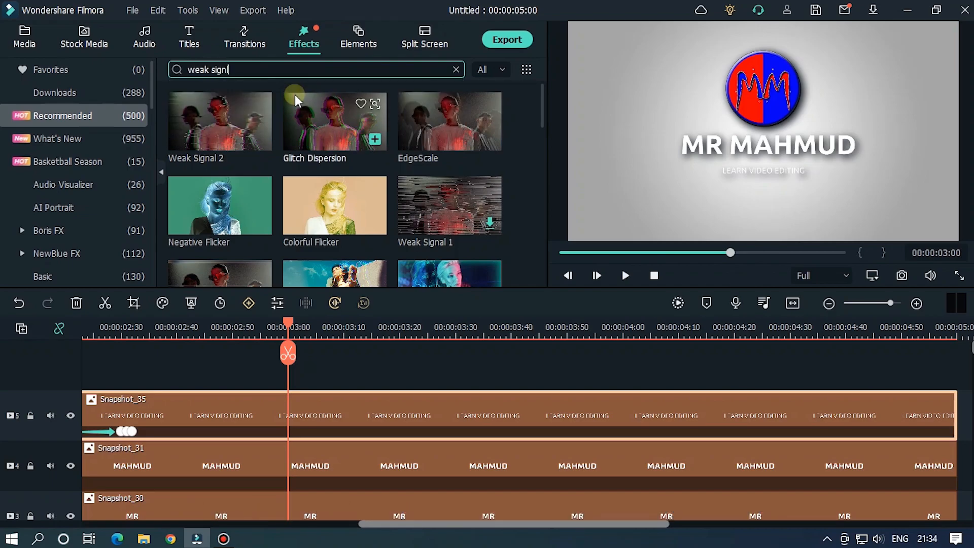